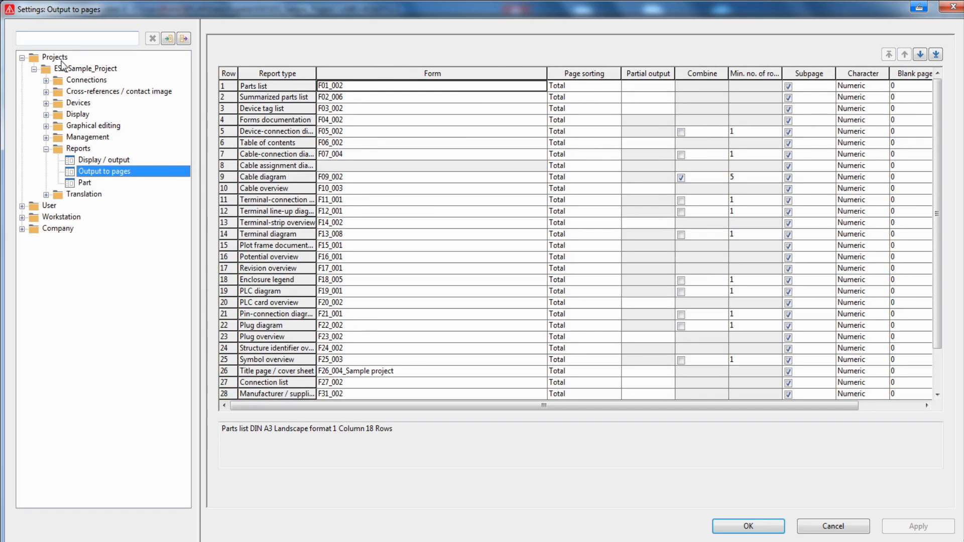
- Navigate the project settings to the output-to-pages reports and select Title page / cover sheet
left_click(94, 68)
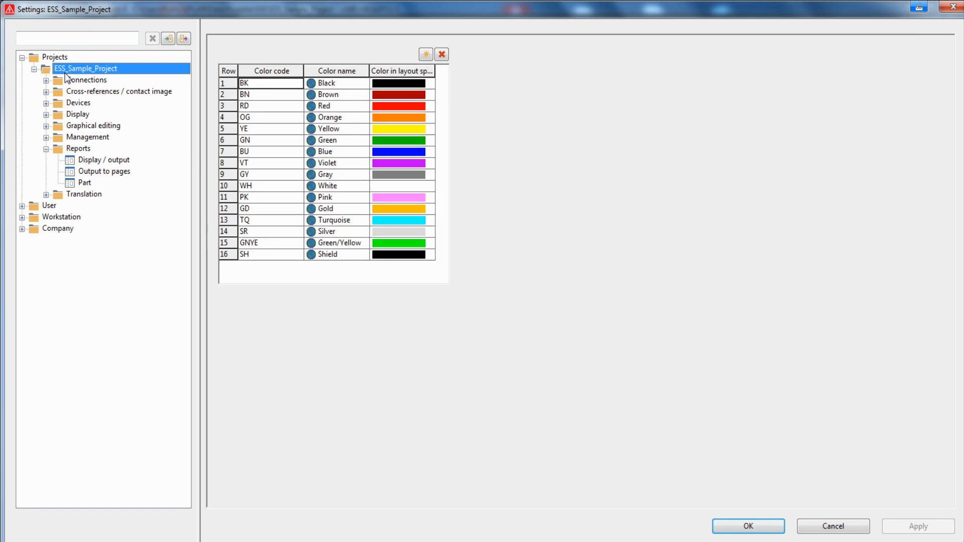
left_click(78, 149)
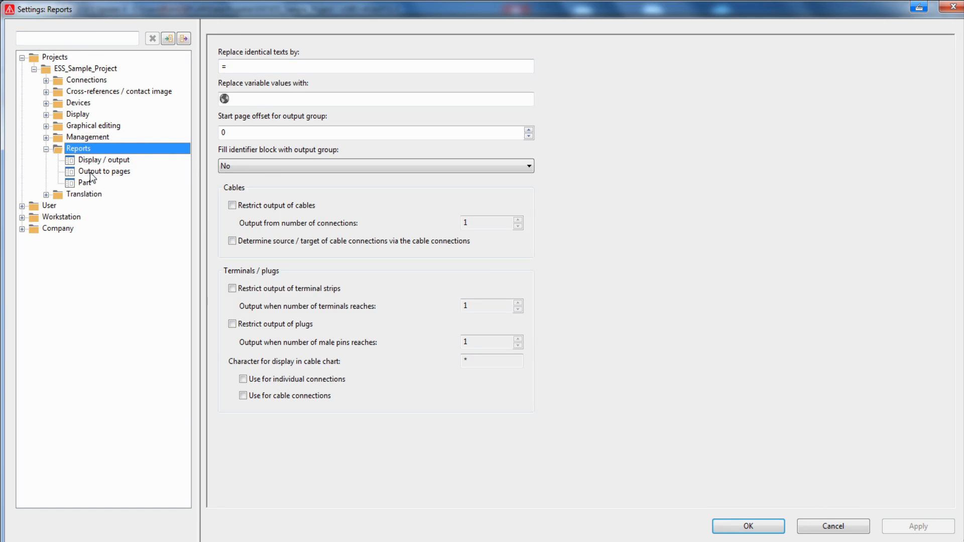
left_click(104, 171)
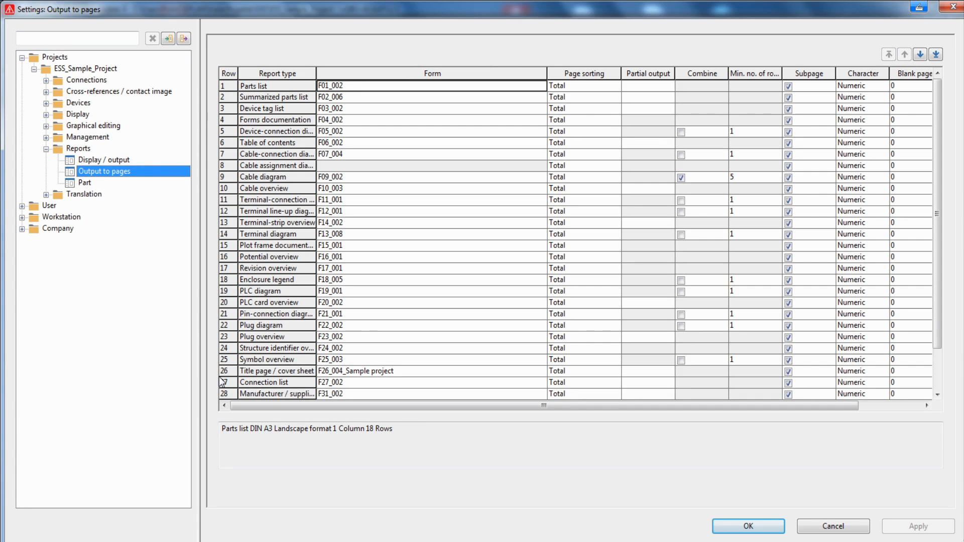
left_click(277, 371)
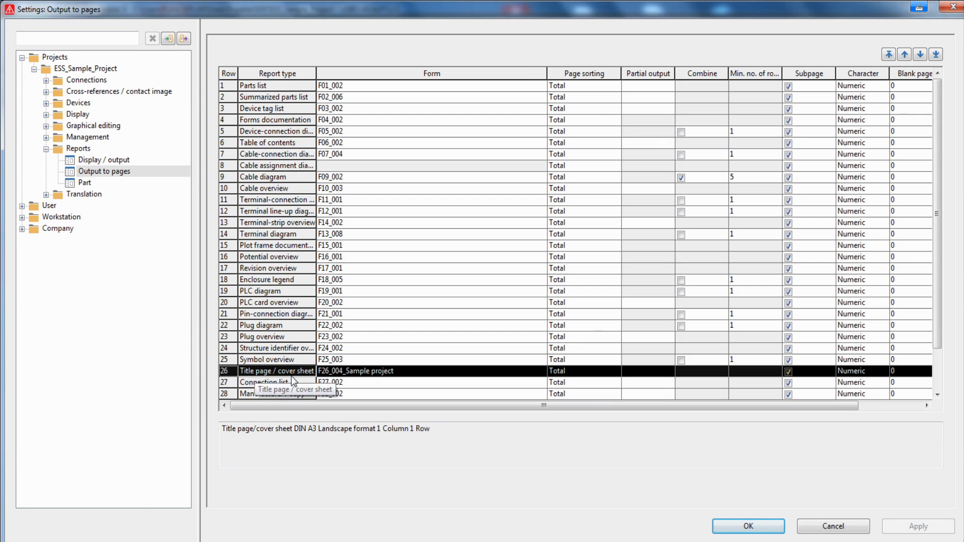
mouse_move(483, 127)
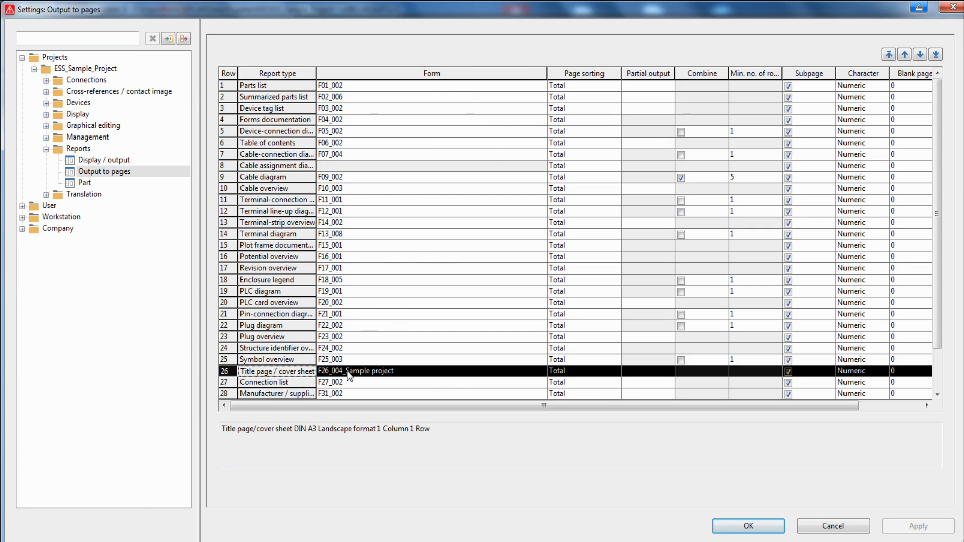
mouse_move(539, 377)
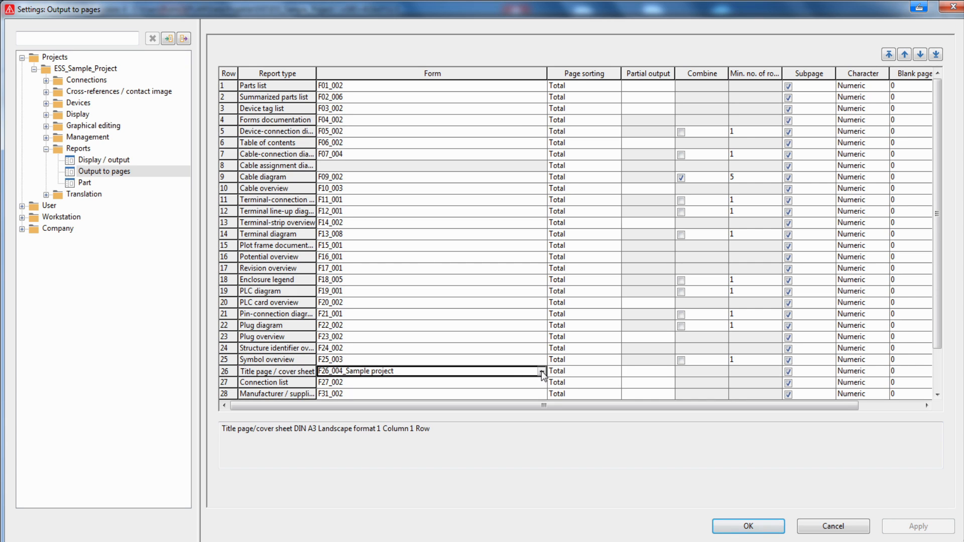
- Assign the custom form Eins.f26 from disk to the cover sheet report and apply it
left_click(541, 371)
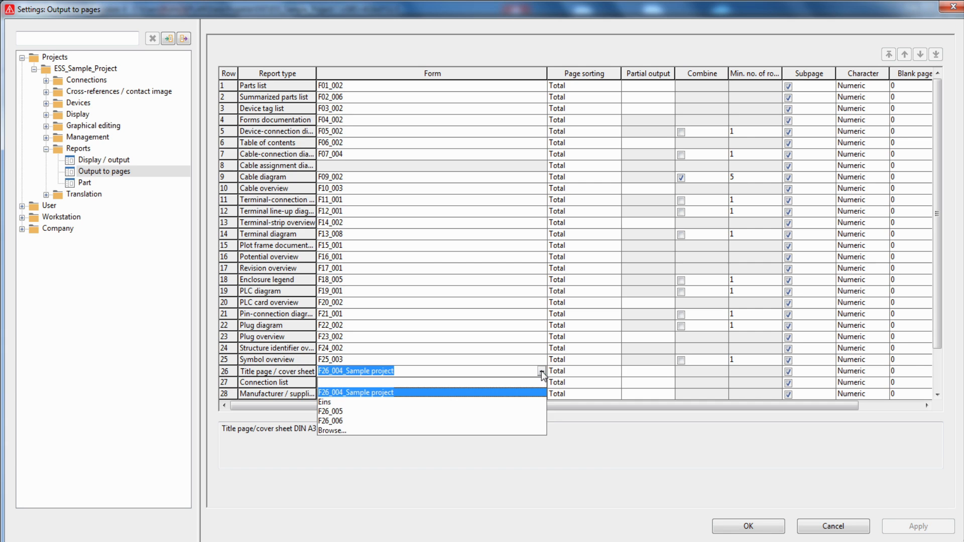
left_click(333, 431)
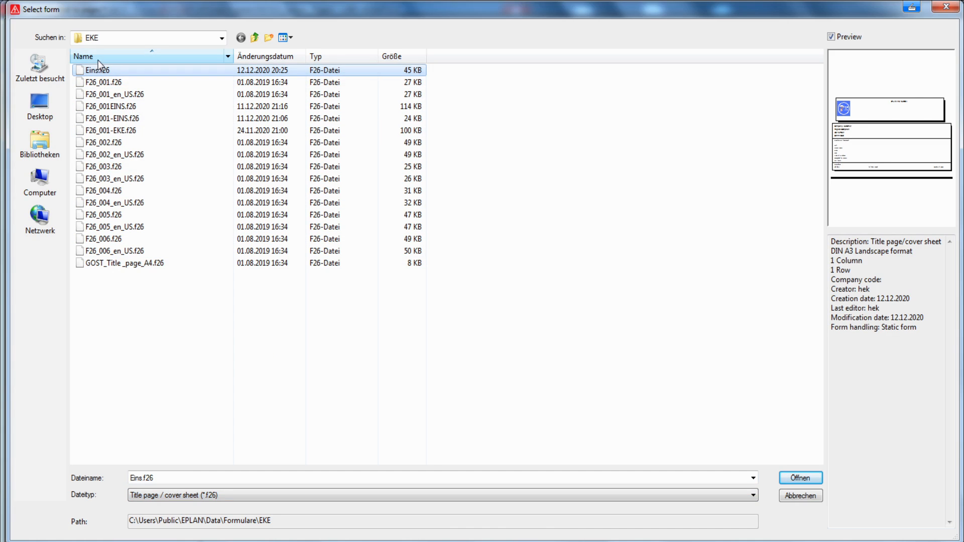
left_click(799, 478)
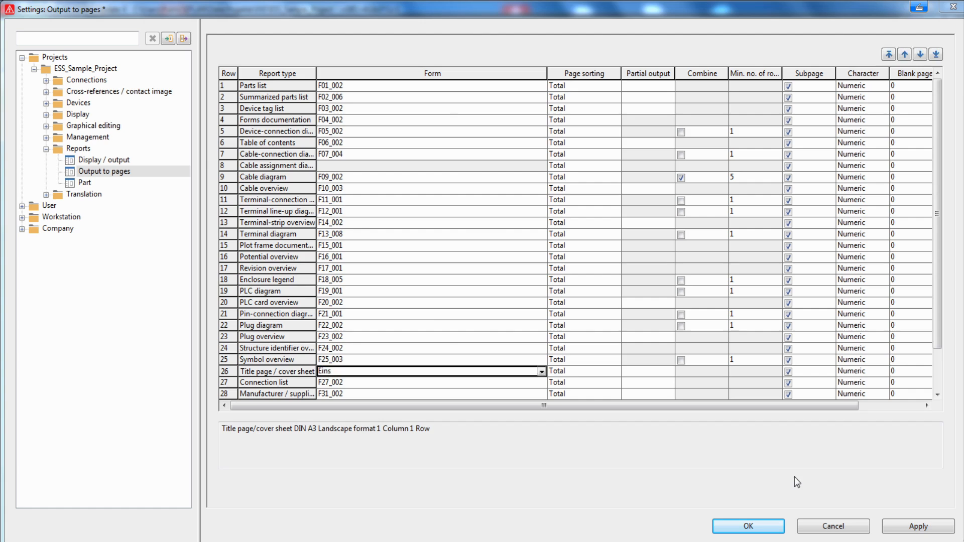
mouse_move(917, 527)
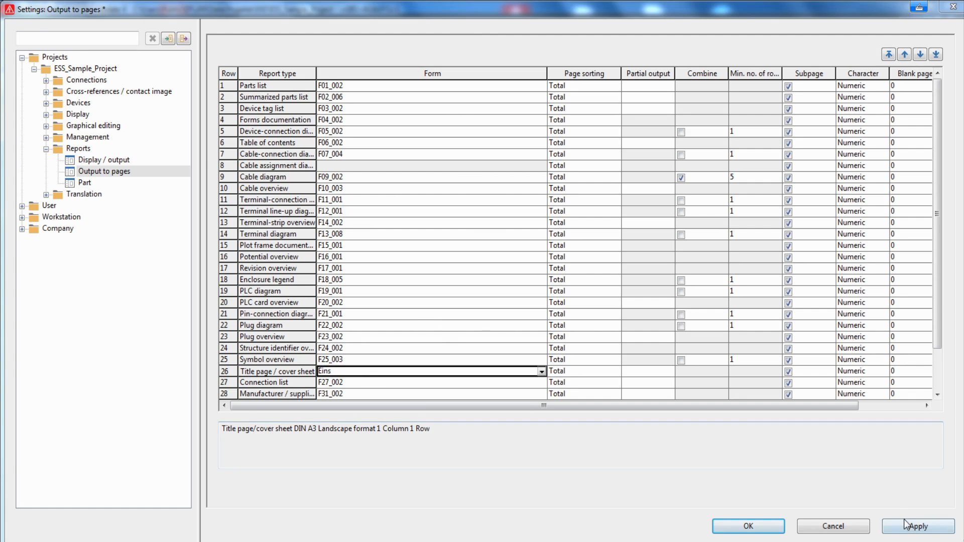
left_click(747, 526)
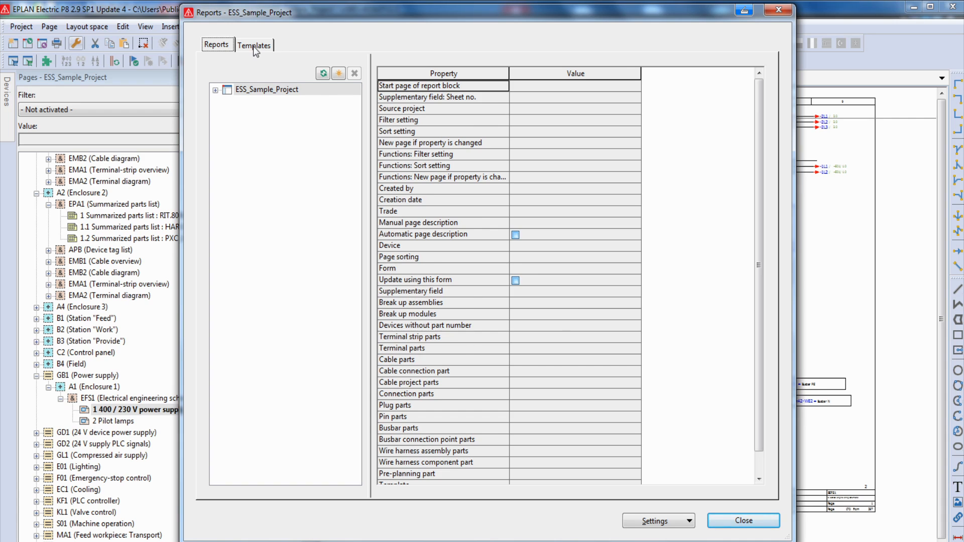
- Create a new report template of type Title page / cover sheet from the Templates list
left_click(254, 45)
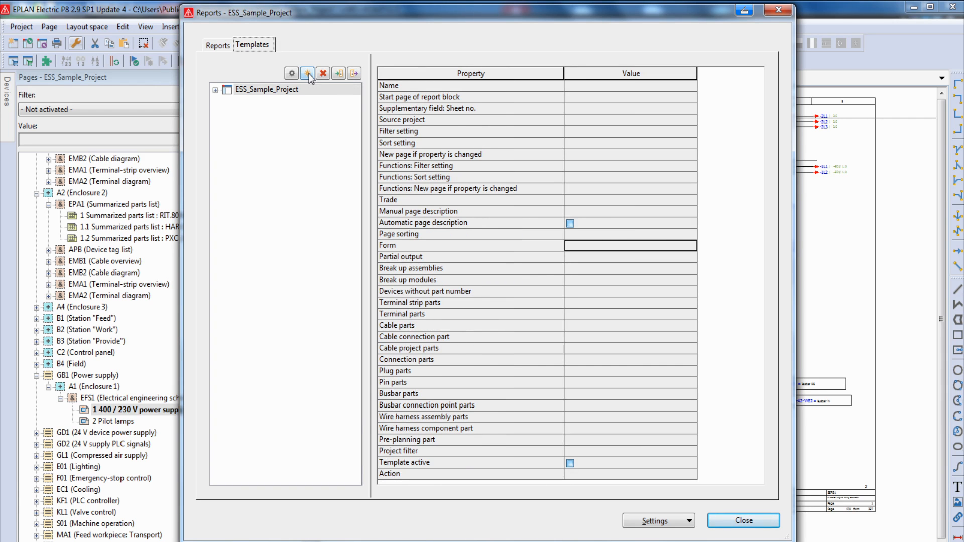
left_click(307, 74)
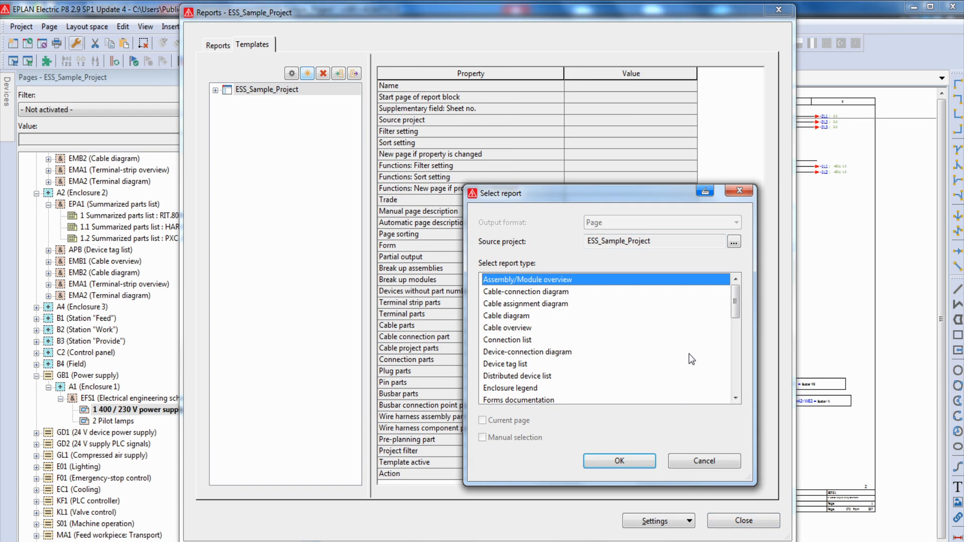
scroll("down", 3)
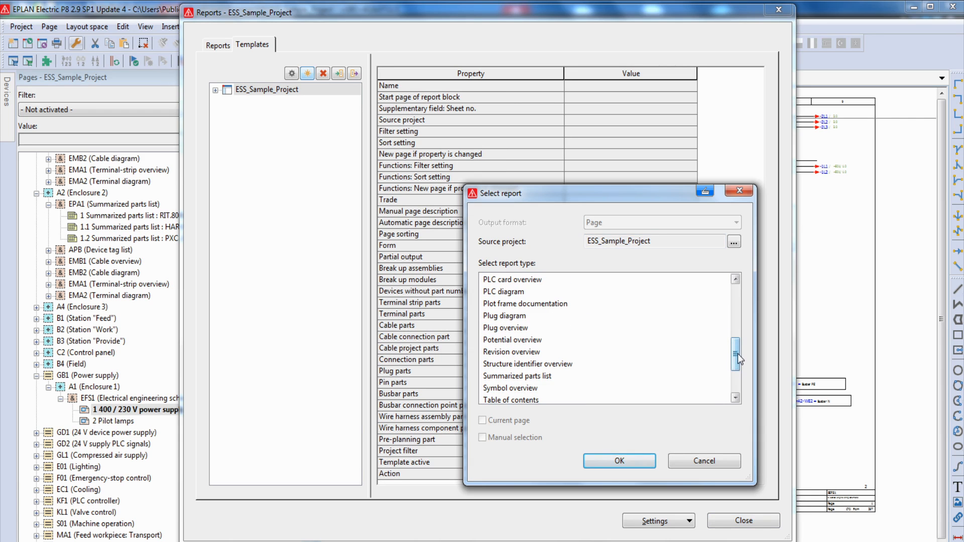
scroll("down", 3)
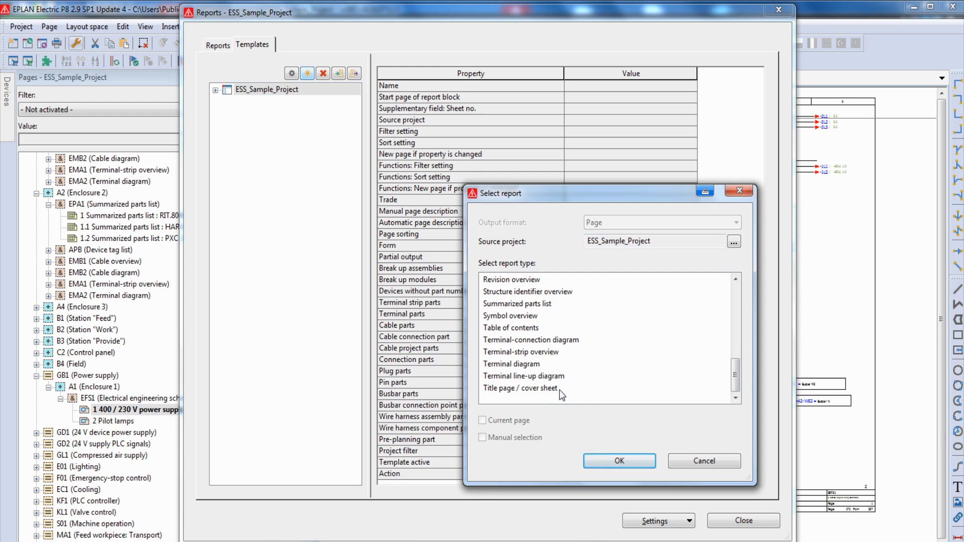
left_click(619, 461)
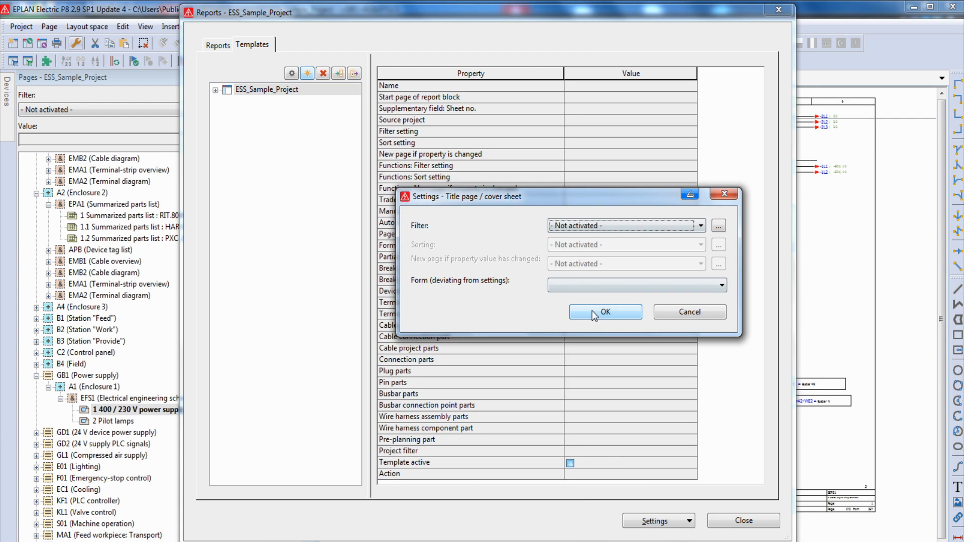
- Accept default filter/form settings and set the start page to document type AAA1, page 1
left_click(604, 312)
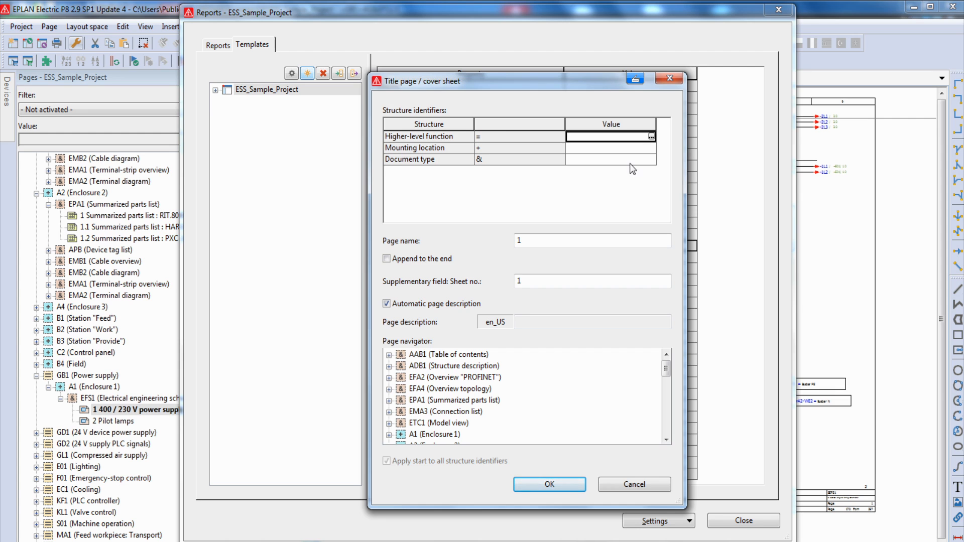
left_click(609, 158)
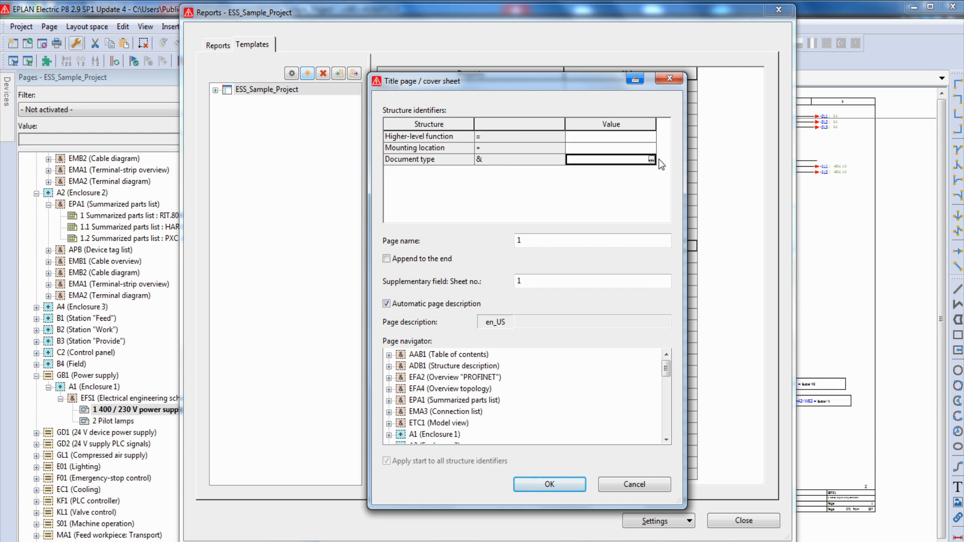
left_click(653, 160)
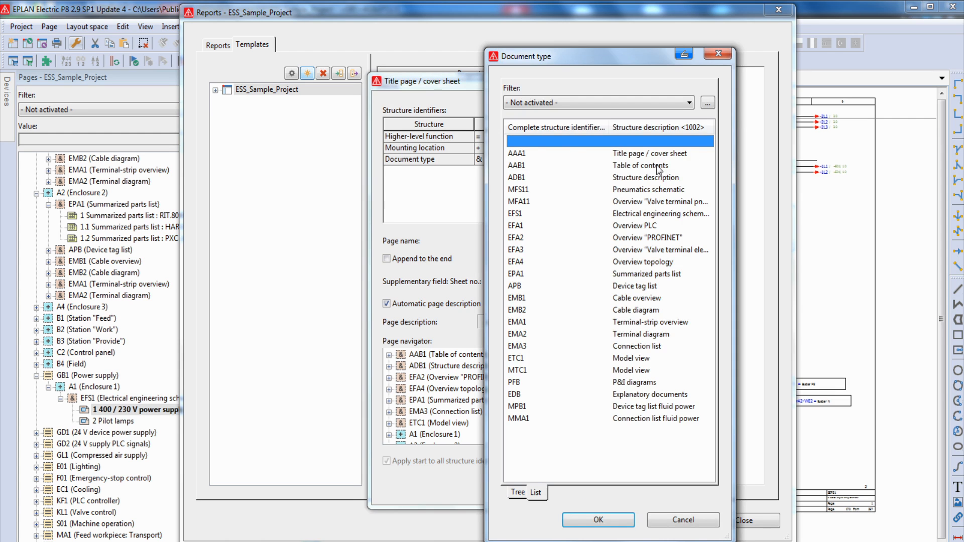
left_click(597, 520)
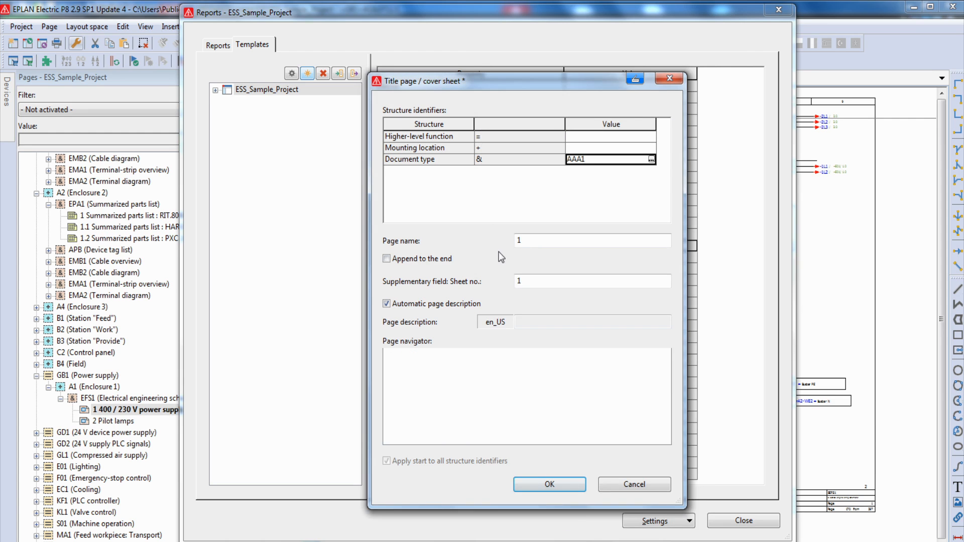
left_click(591, 240)
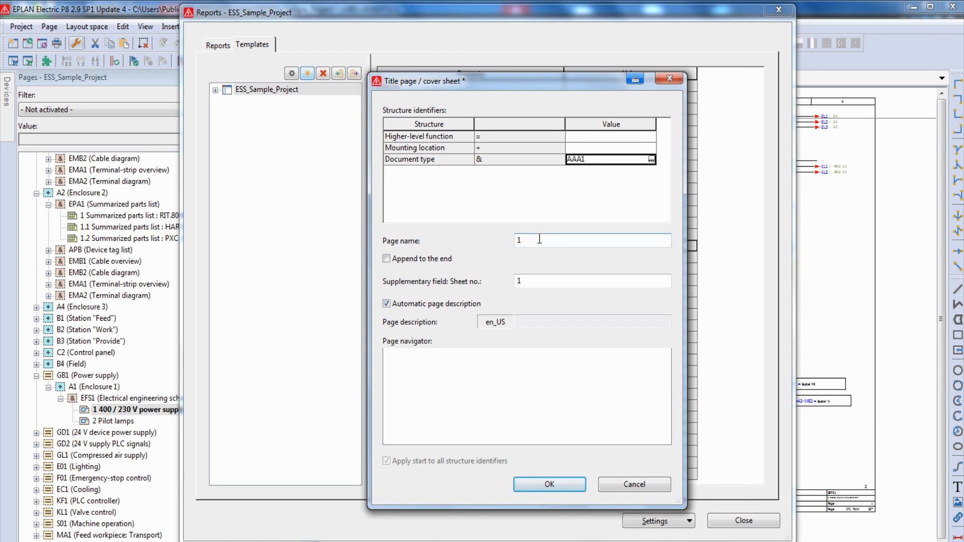
mouse_move(443, 388)
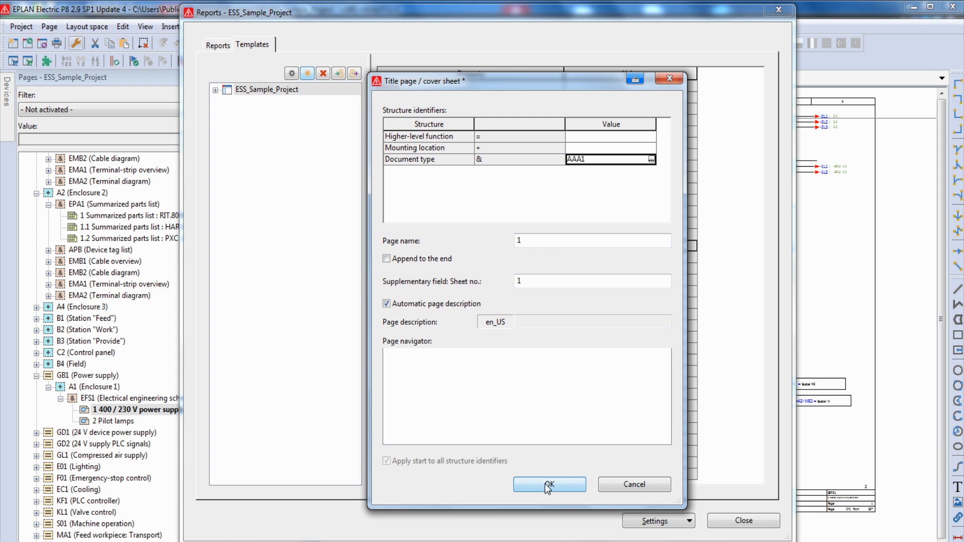
left_click(548, 484)
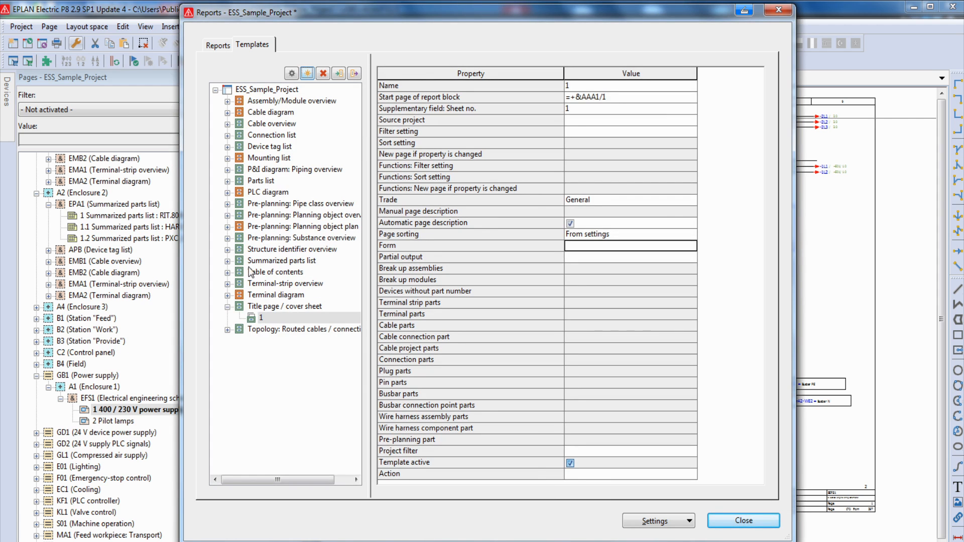
- Generate the cover sheet from template 1 and close the Reports dialog
left_click(261, 317)
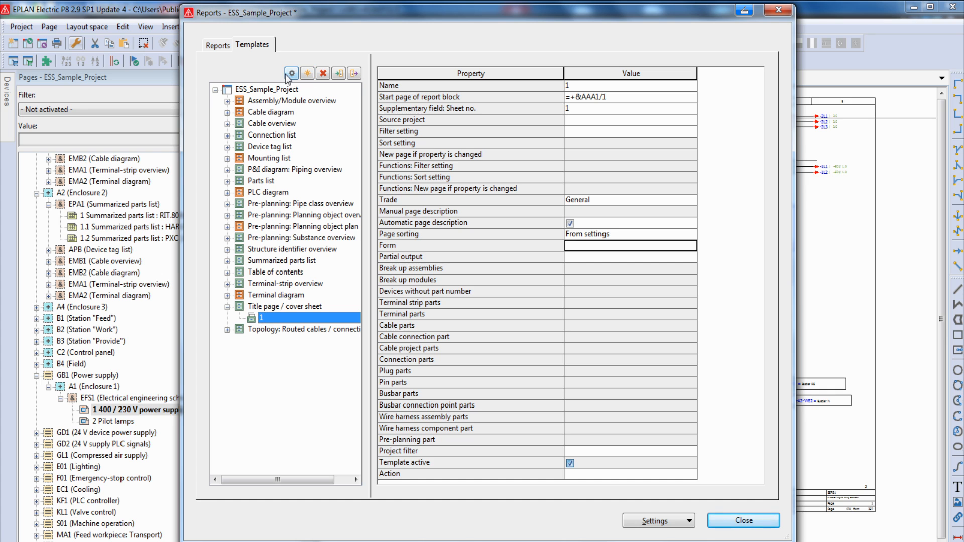
mouse_move(291, 73)
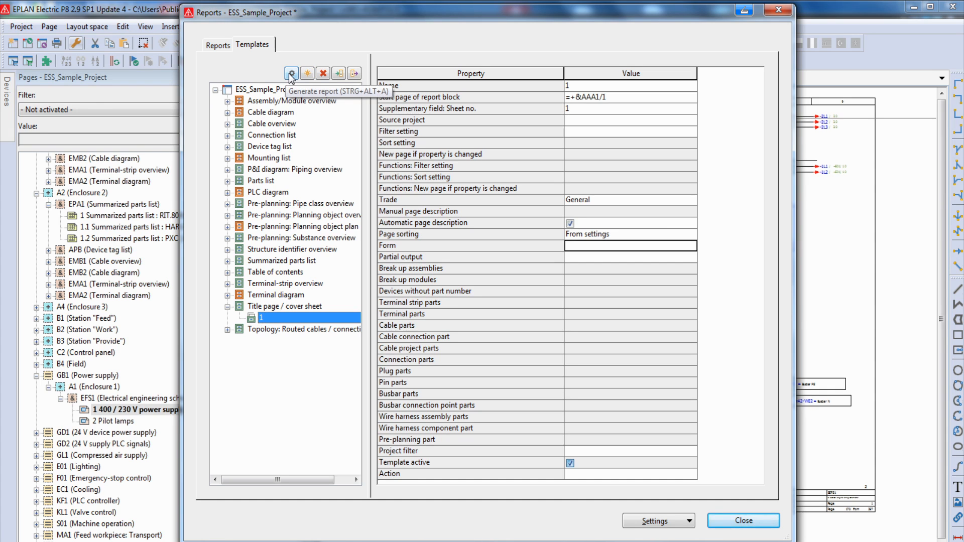
left_click(292, 73)
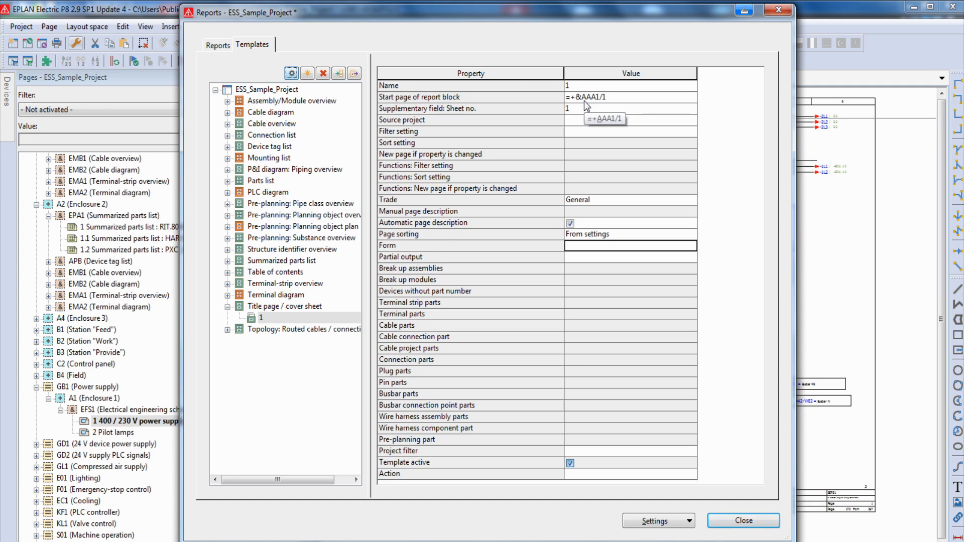
mouse_move(744, 522)
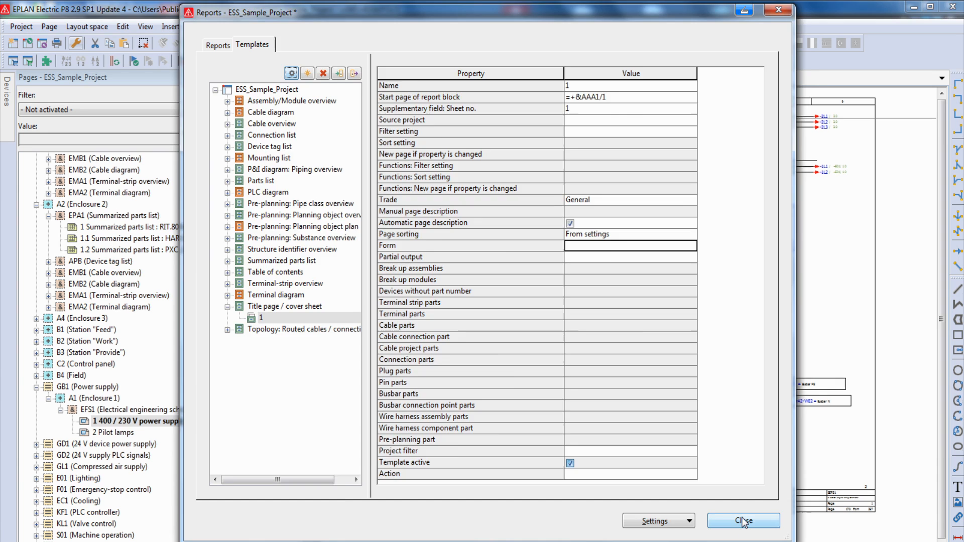
left_click(743, 522)
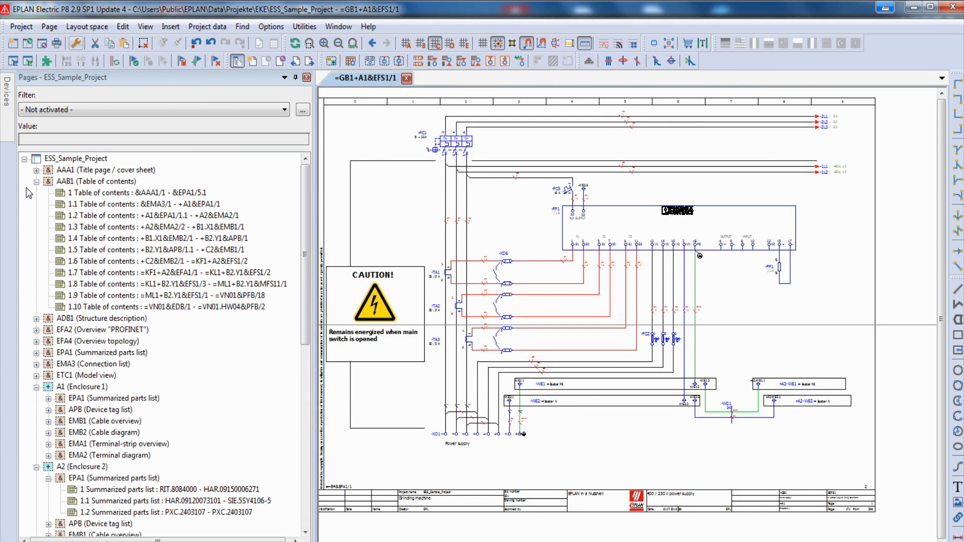
- Open the generated AAA1/1 title page showing the logo and Muster GmbH data
double_click(112, 181)
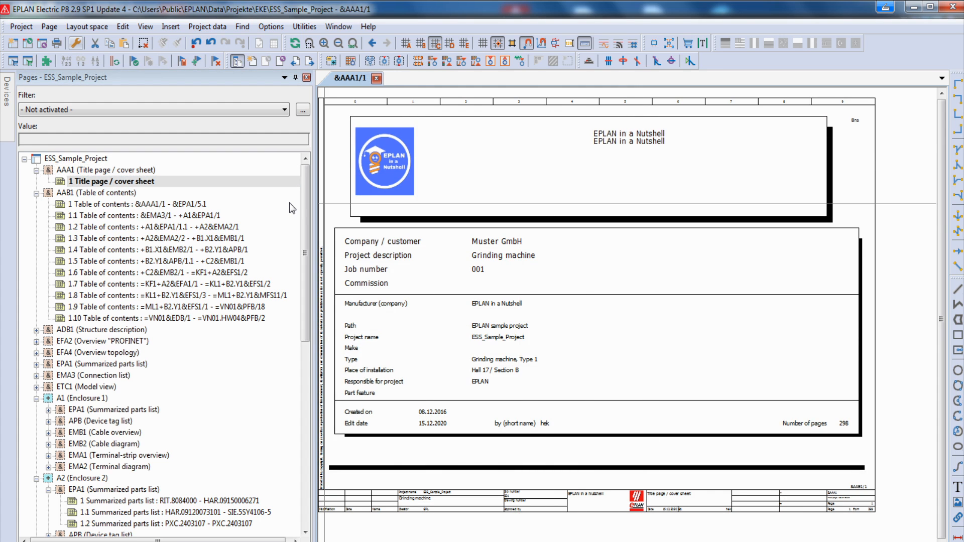
mouse_move(589, 258)
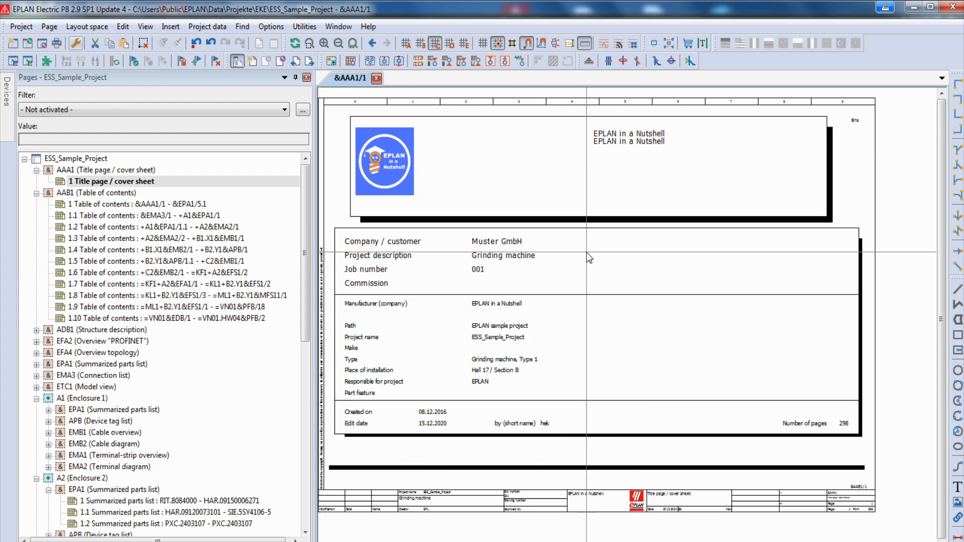
mouse_move(421, 285)
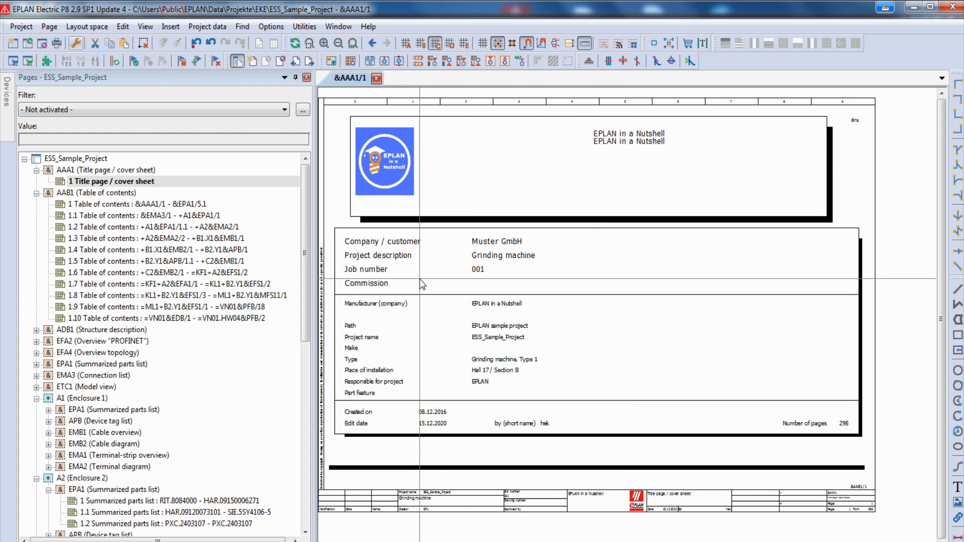
mouse_move(388, 171)
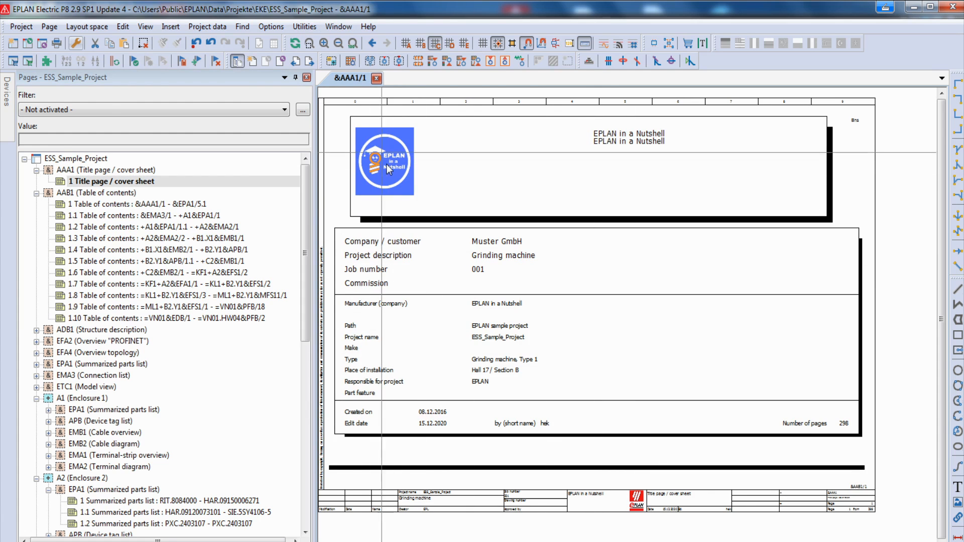
left_click(304, 26)
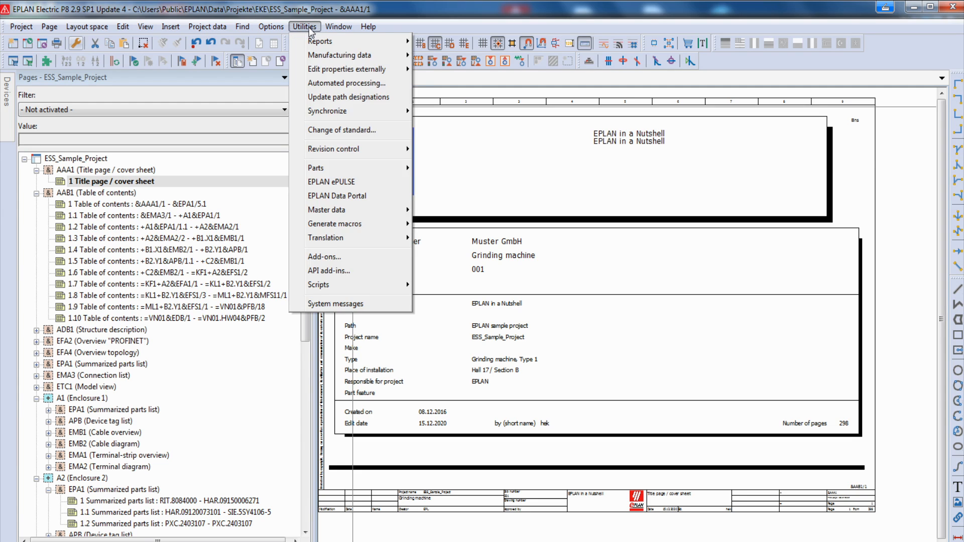
left_click(320, 41)
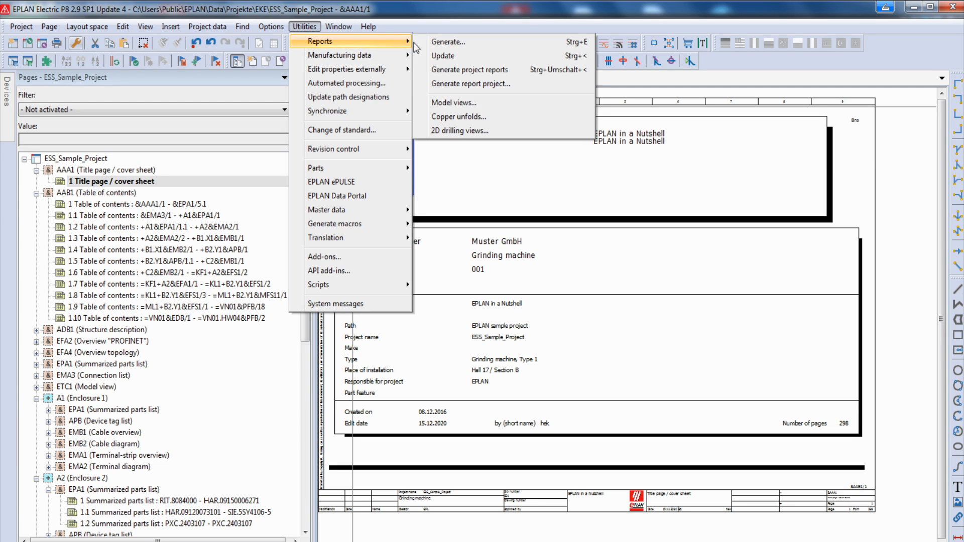
mouse_move(470, 84)
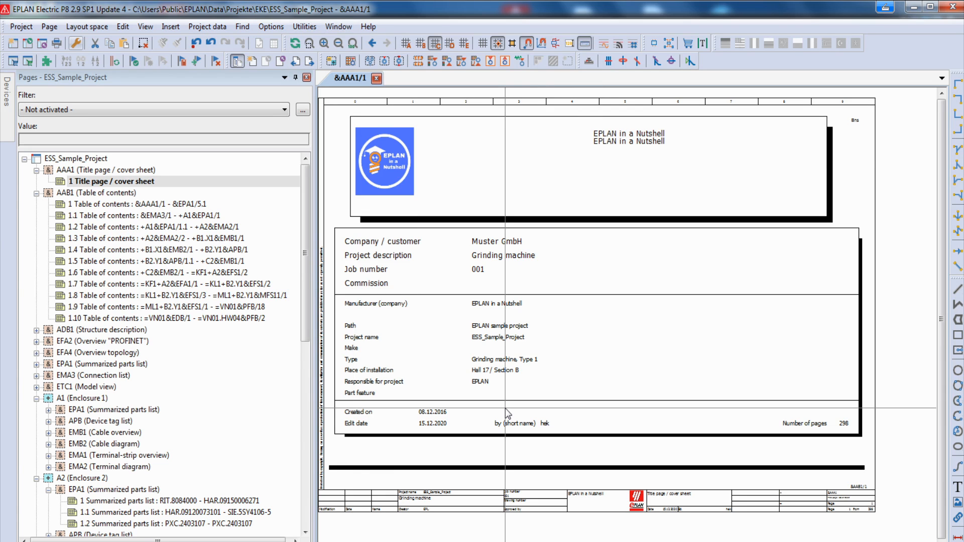
mouse_move(489, 422)
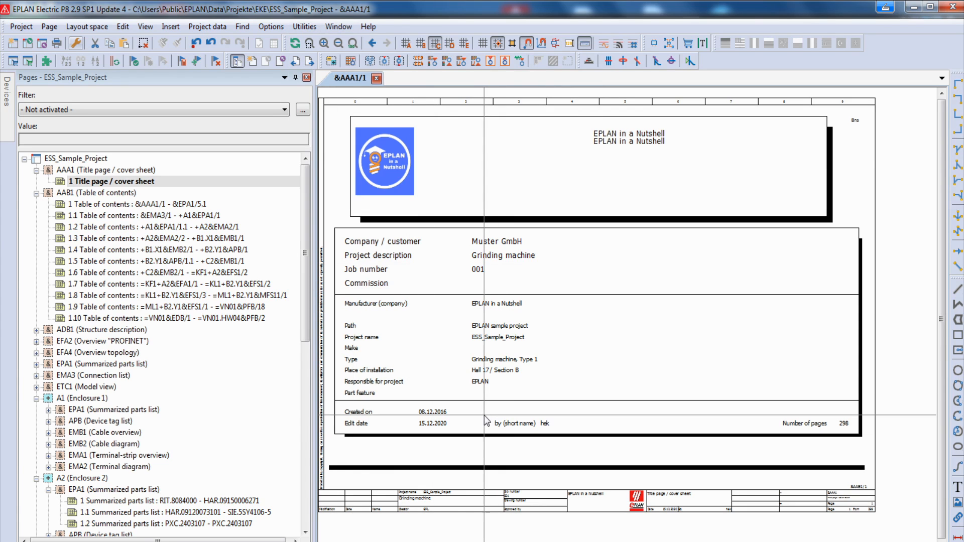
mouse_move(455, 209)
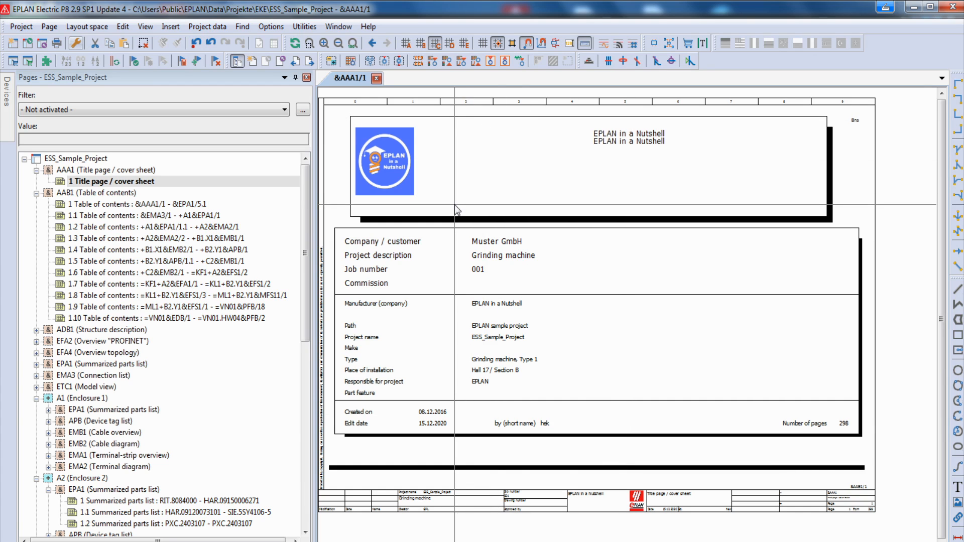